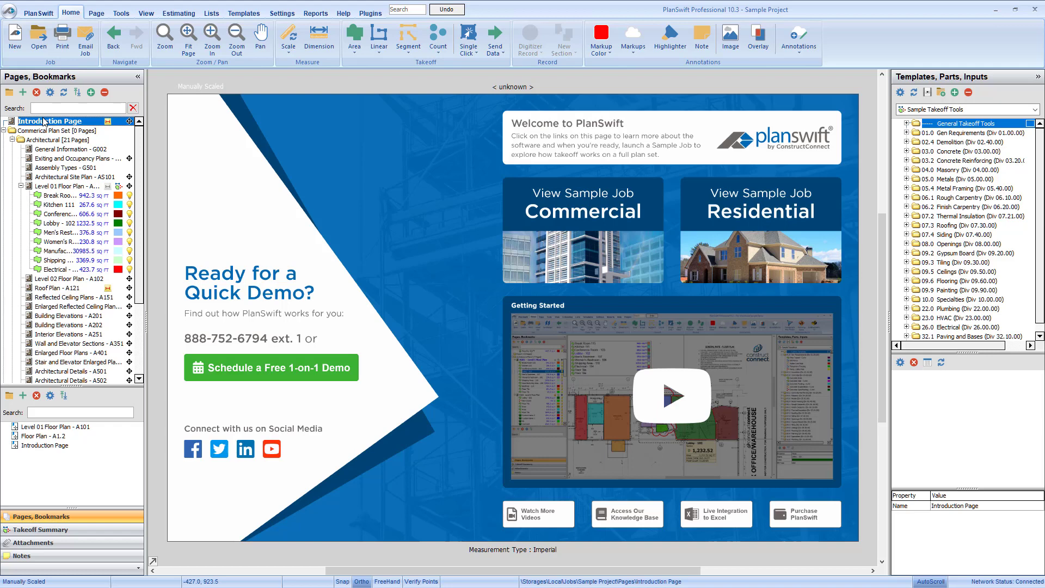
Open the Level 01 Floor Plan - A101 page from the Pages, Bookmarks tree.
double_click(65, 186)
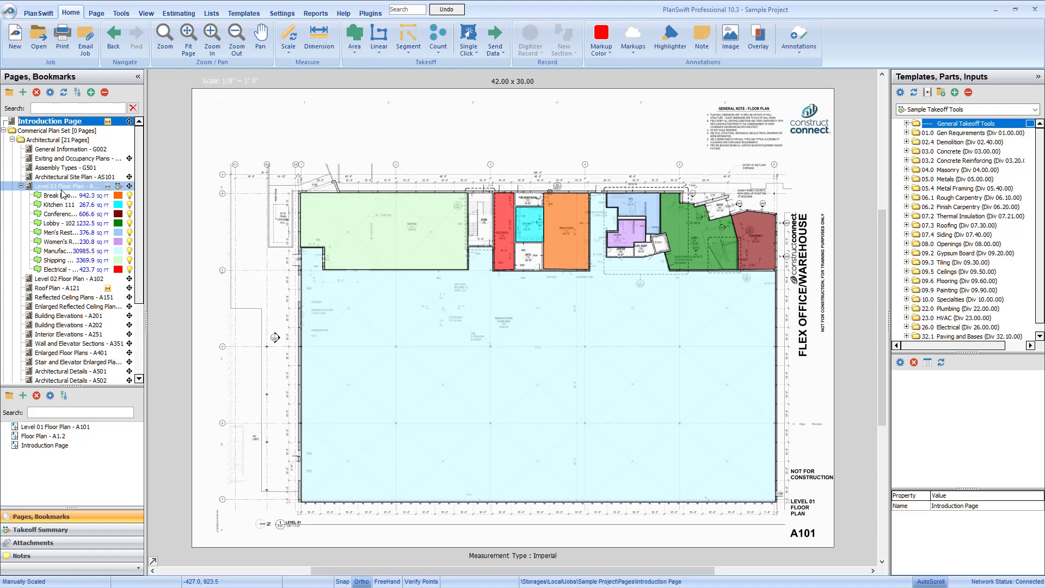
click(60, 185)
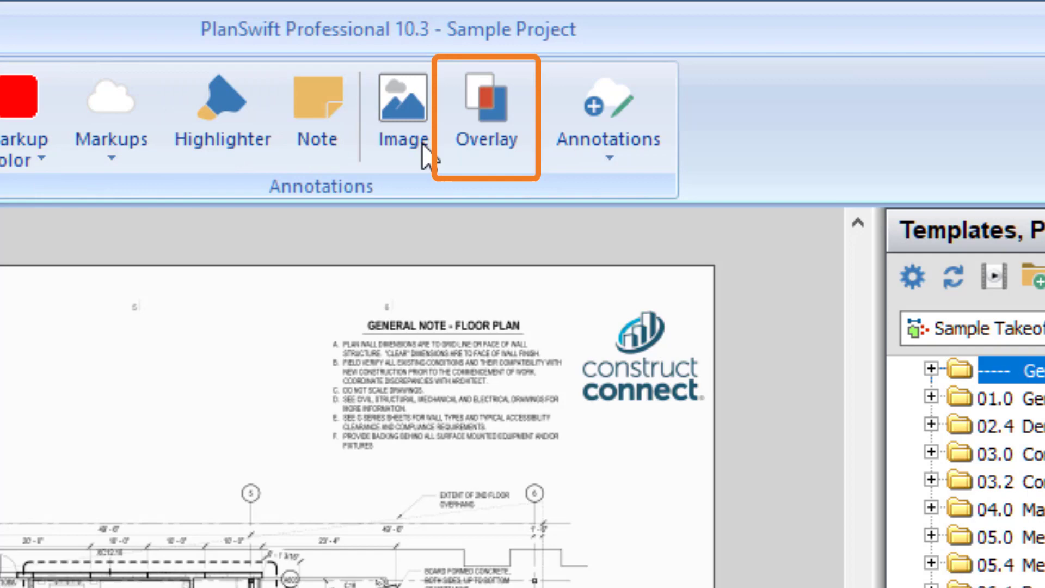
Start a Standard Overlay on the floor plan and continue to the page selection step.
click(485, 103)
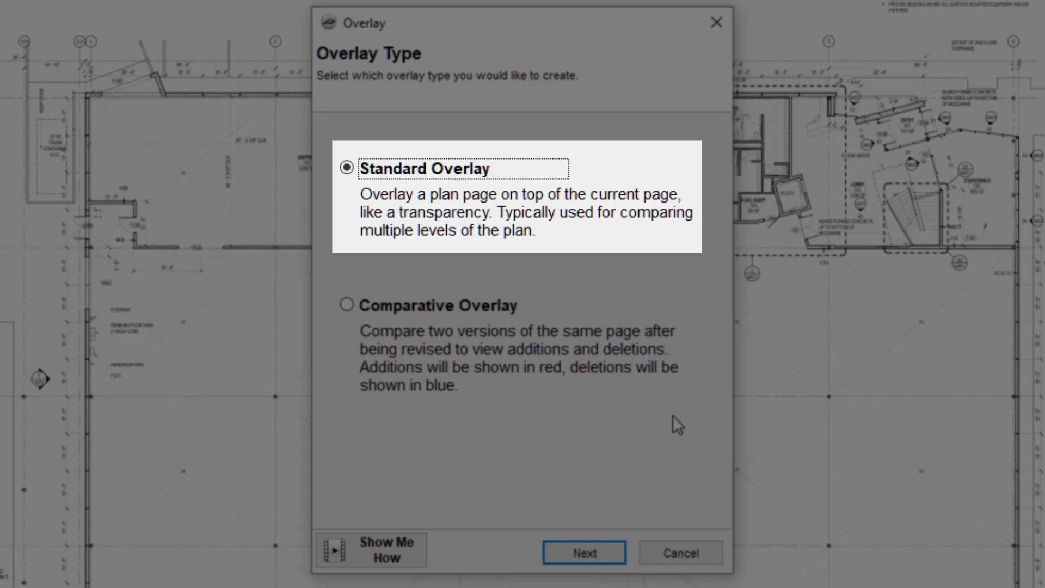
click(585, 551)
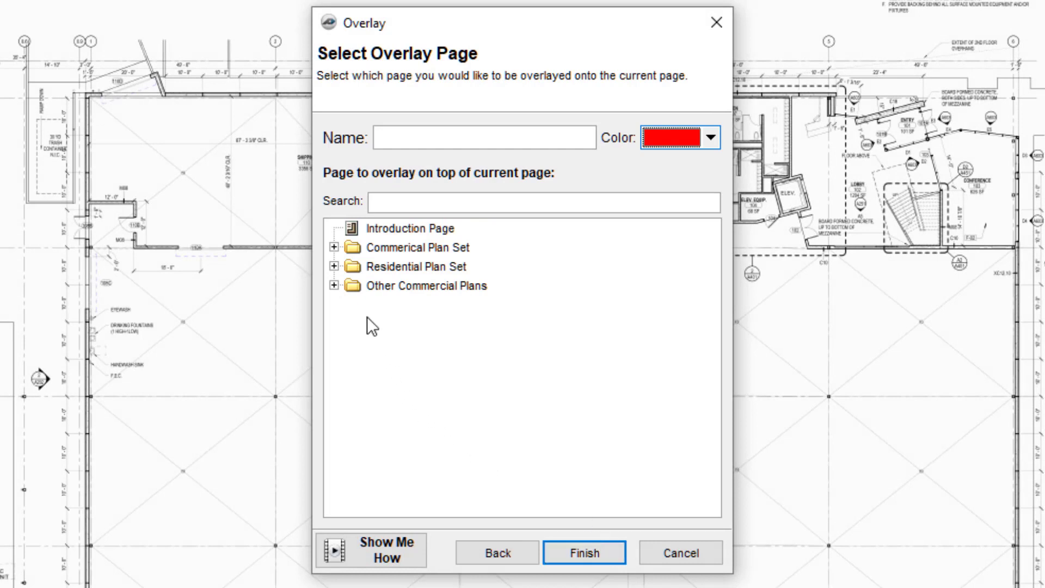
Overlay Roof Plan - A121 from the Commercial Plan Set in red and finish.
click(338, 248)
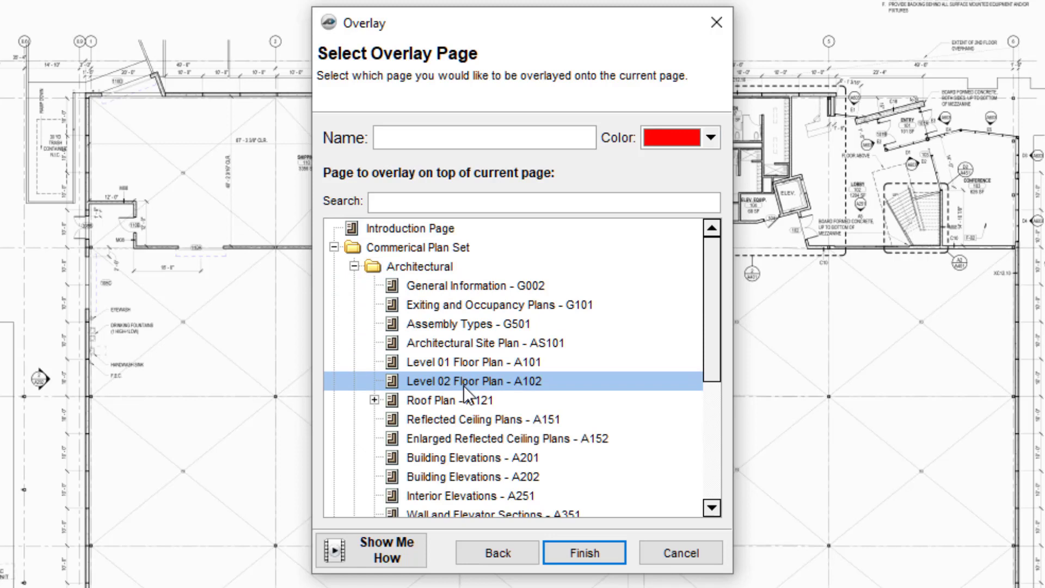
click(454, 400)
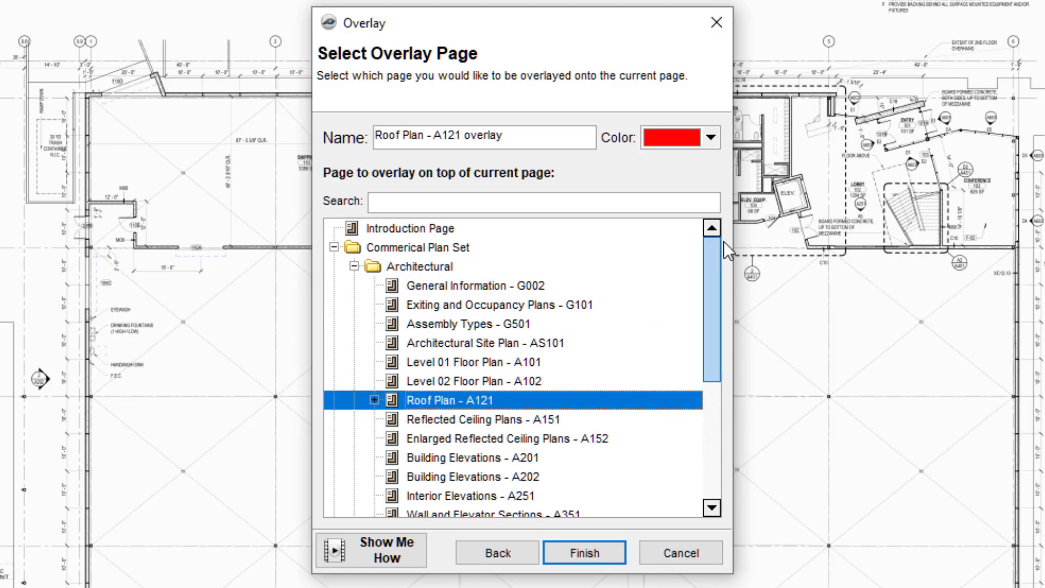
mouse_move(723, 170)
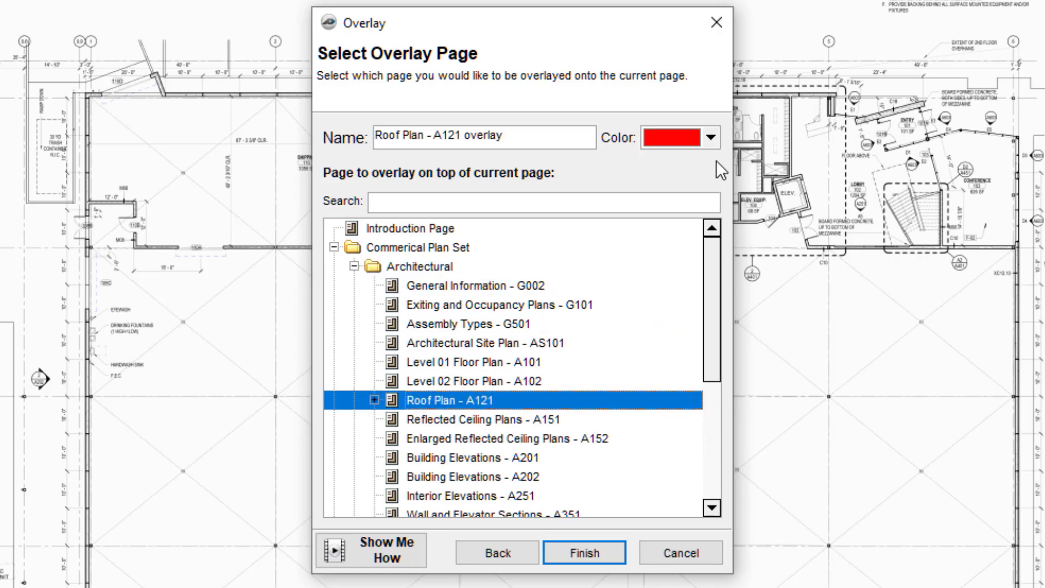
click(710, 139)
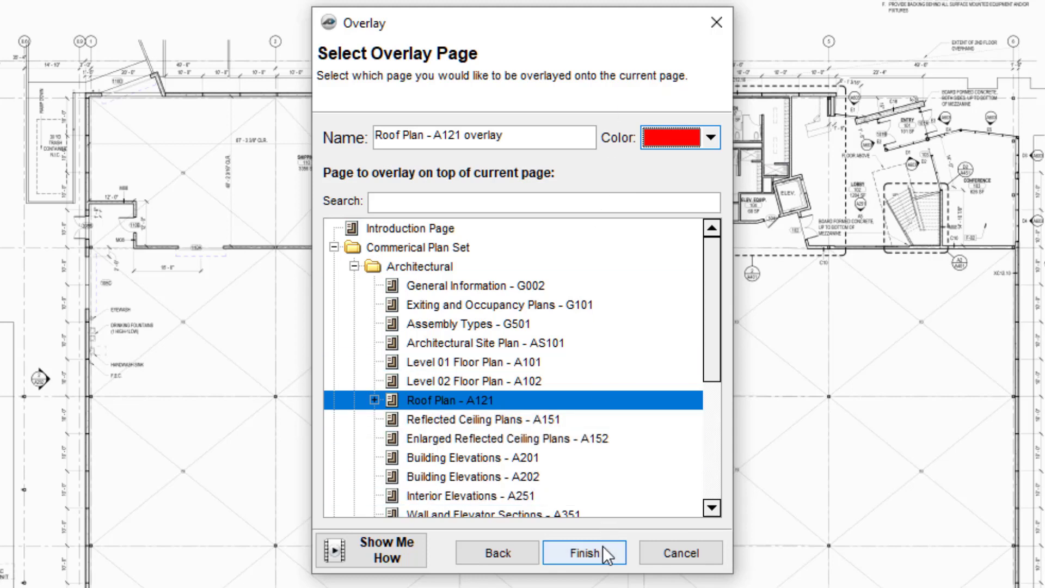
click(580, 553)
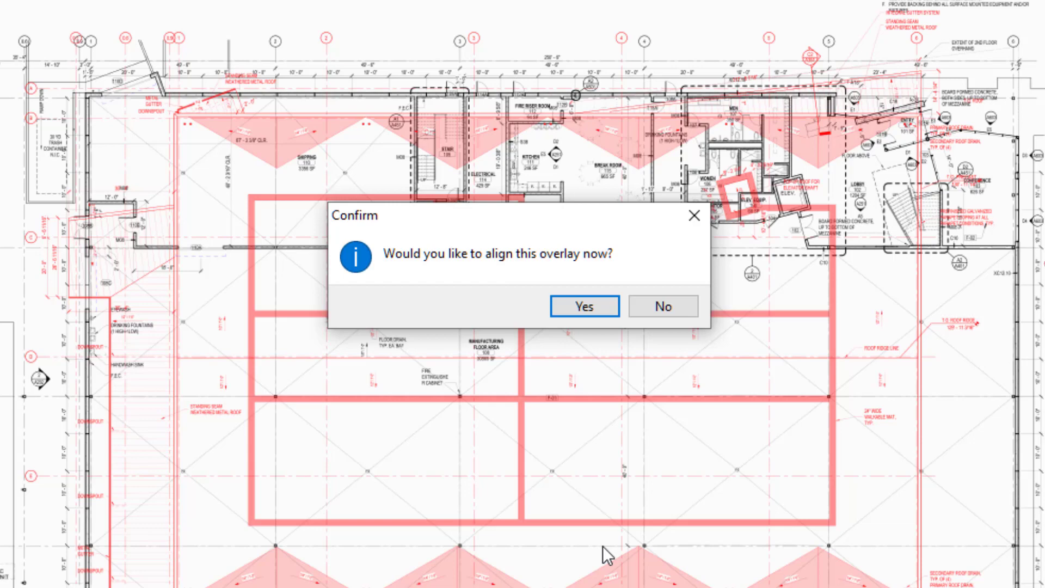
Confirm Yes to align the roof plan overlay now, reaching step 1 of 4.
click(583, 306)
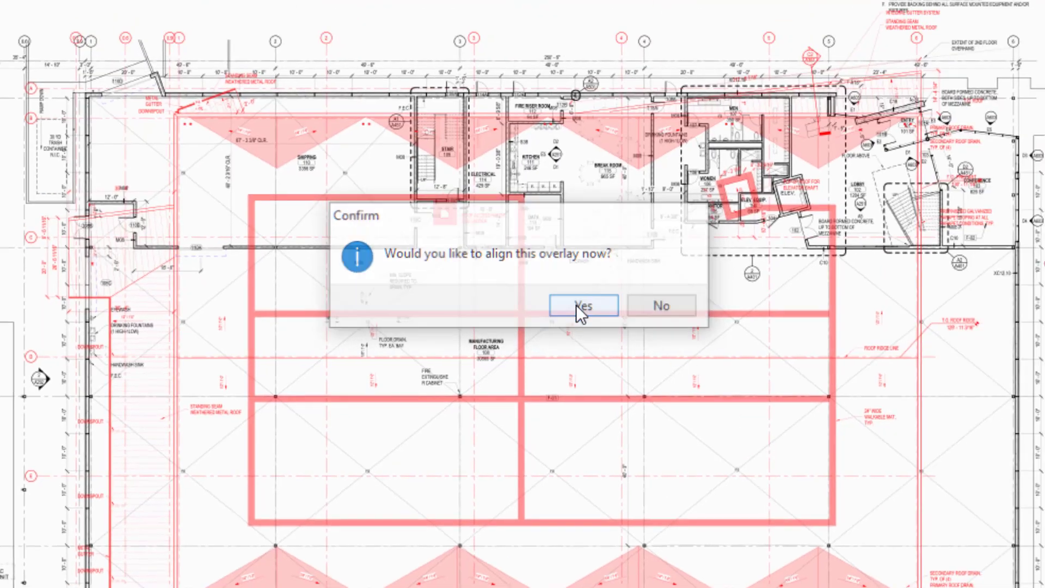
click(583, 304)
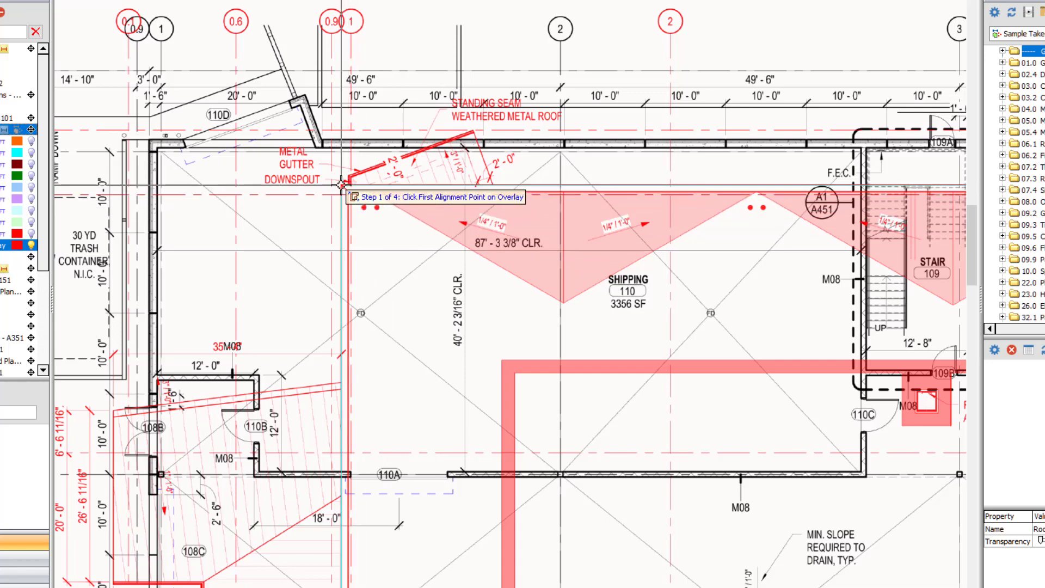
Match the overlay's top-left and bottom-right building corners to the Level 01 wall corners.
click(341, 187)
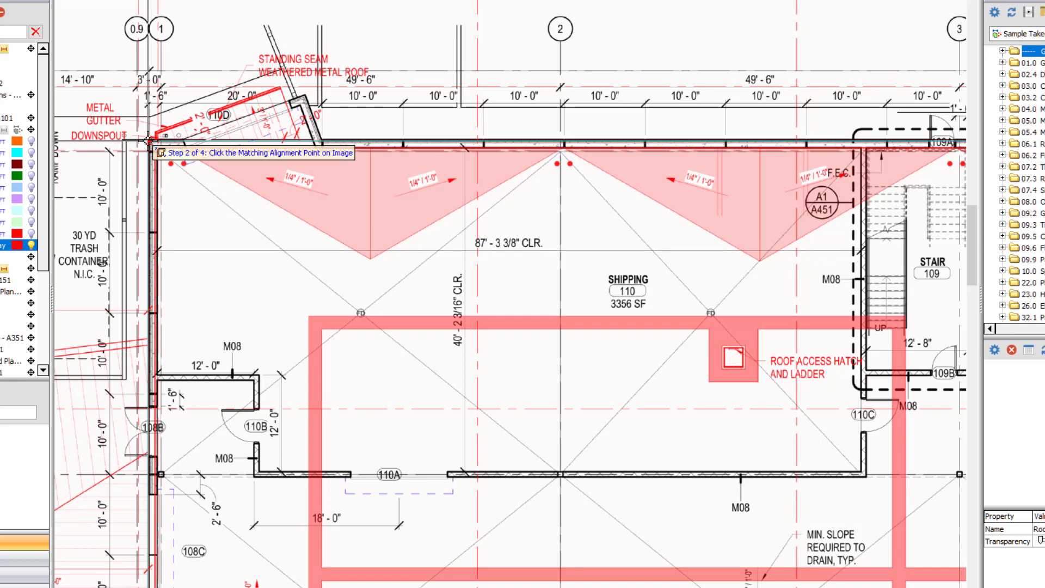
click(148, 141)
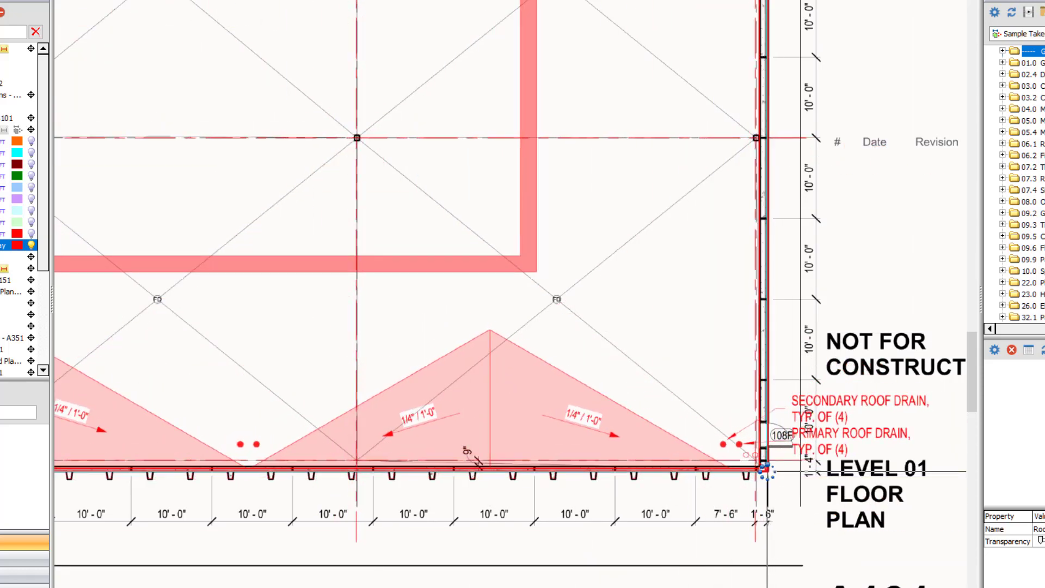
click(188, 36)
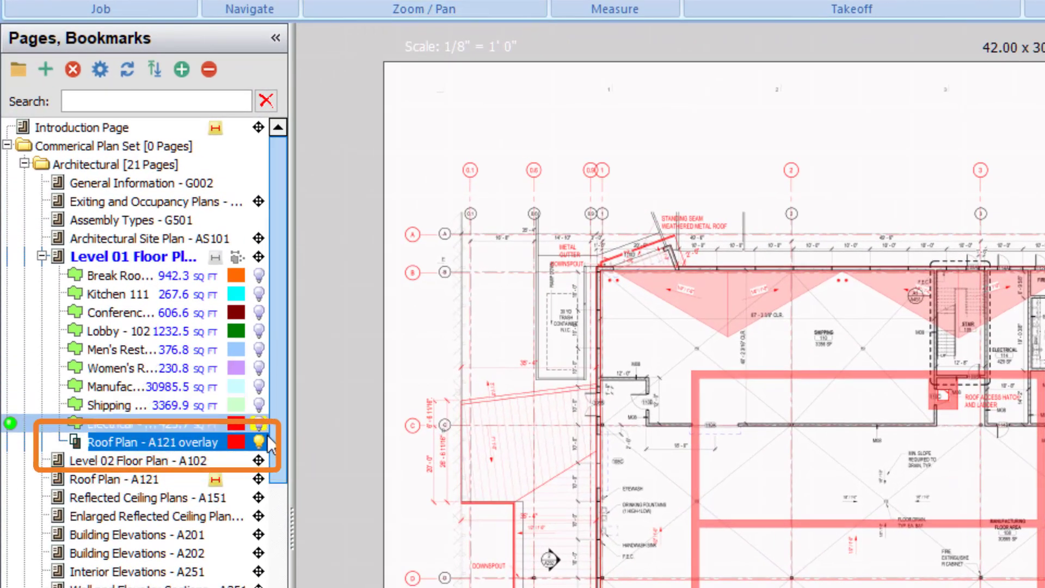
Toggle the roof plan overlay off and on, then use Hide/Show Overlays from the View ribbon.
click(259, 442)
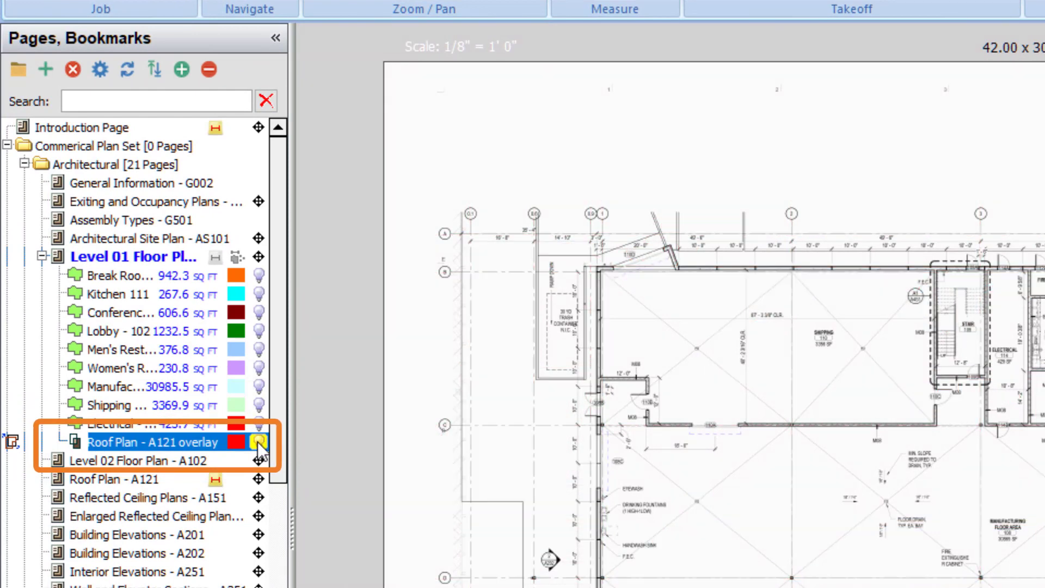
click(257, 442)
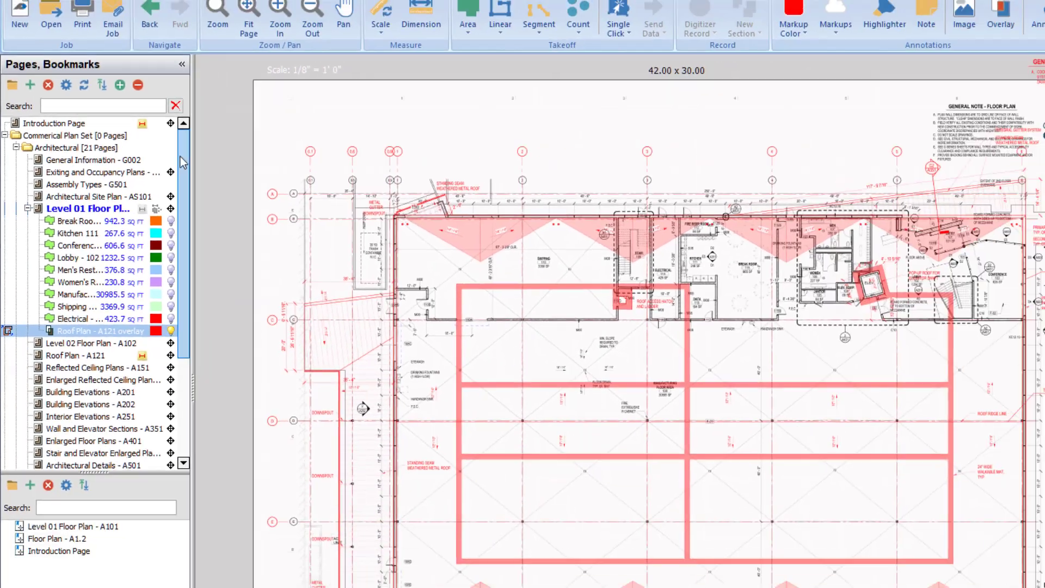
click(276, 23)
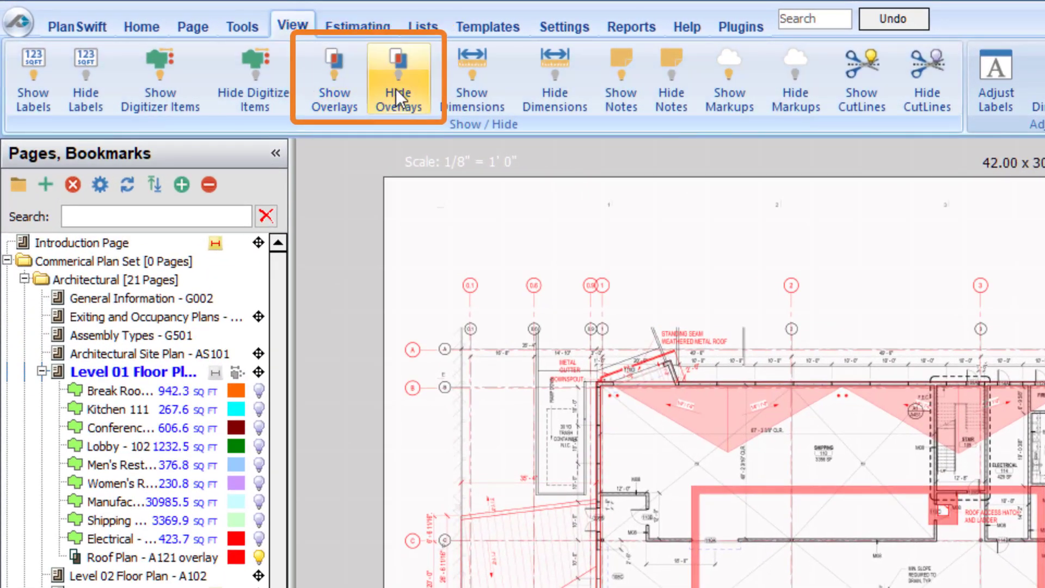
click(333, 76)
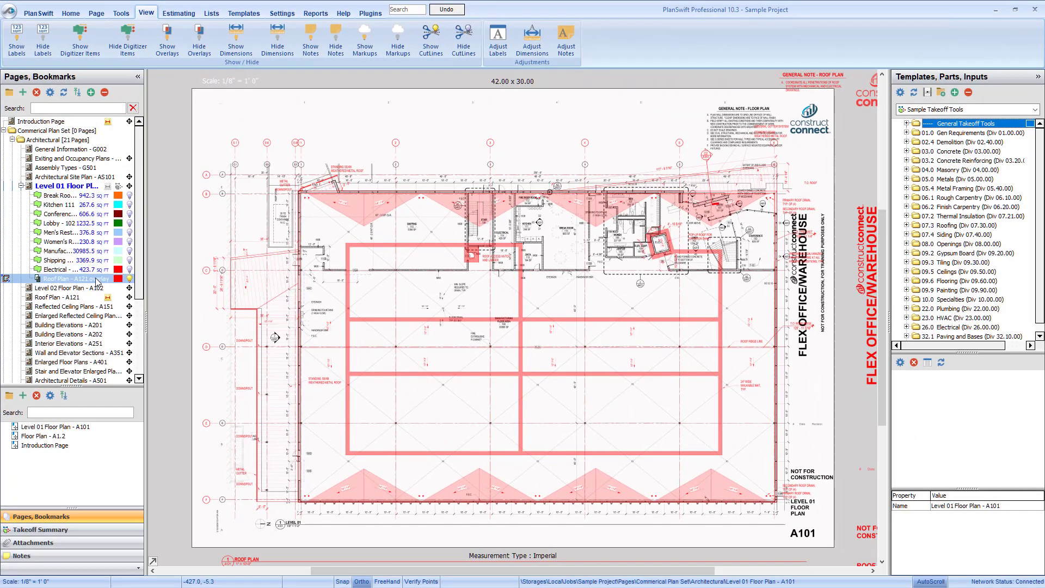
Choose Align Overlay from the overlay's right-click menu and mark its first alignment point.
right_click(71, 278)
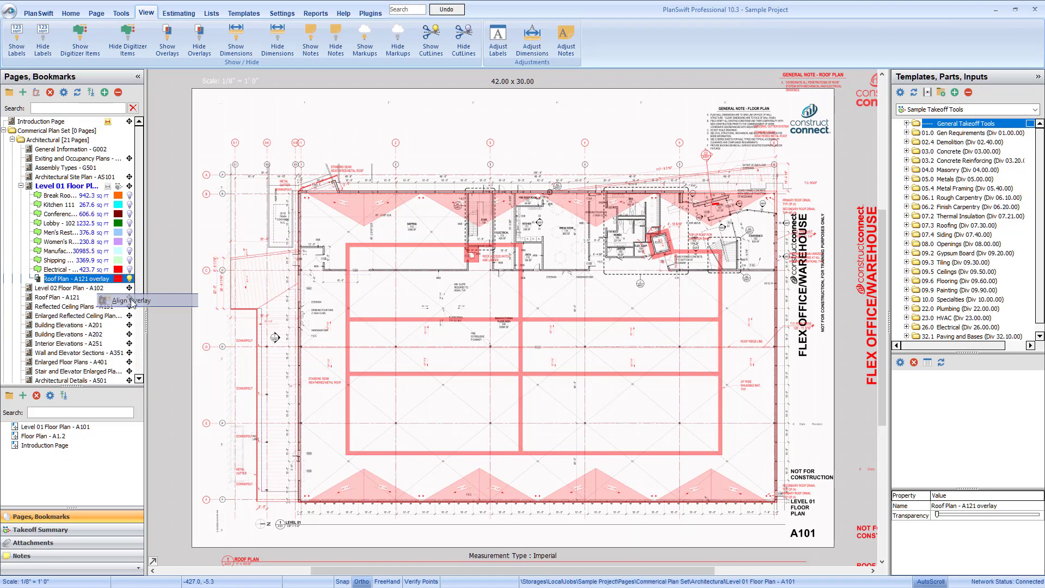
click(130, 301)
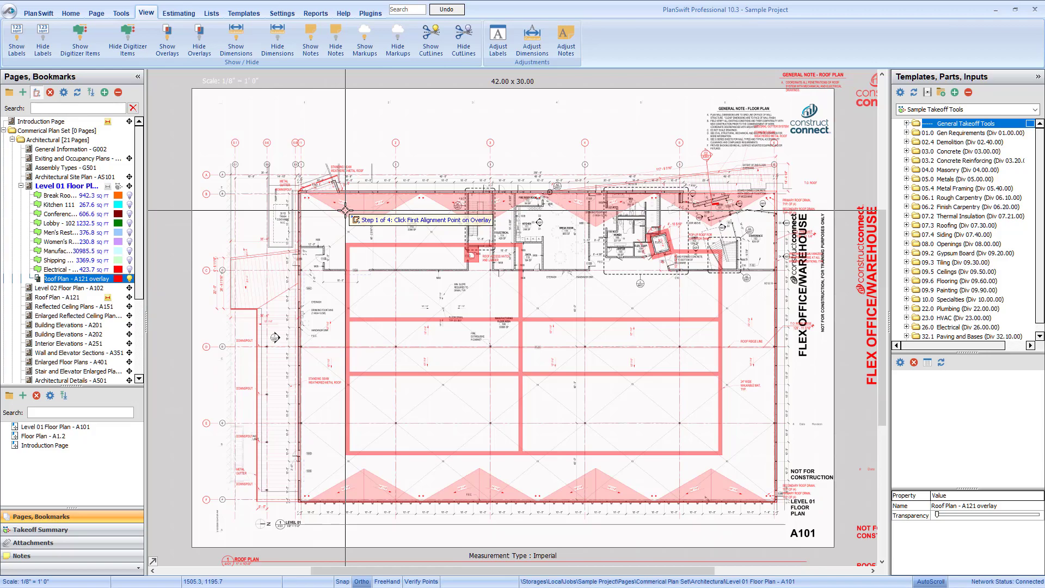
click(344, 210)
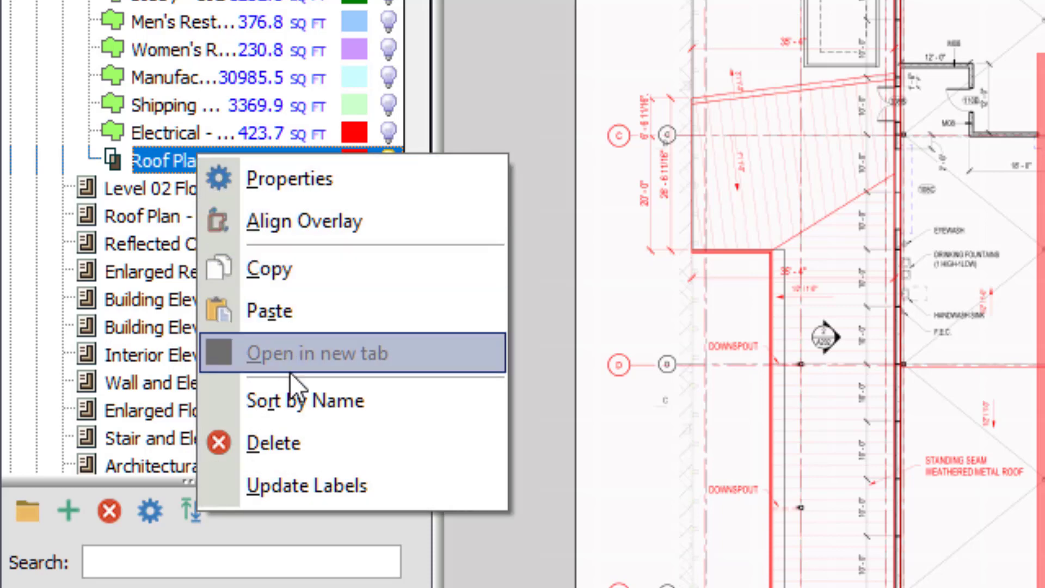
mouse_move(320, 451)
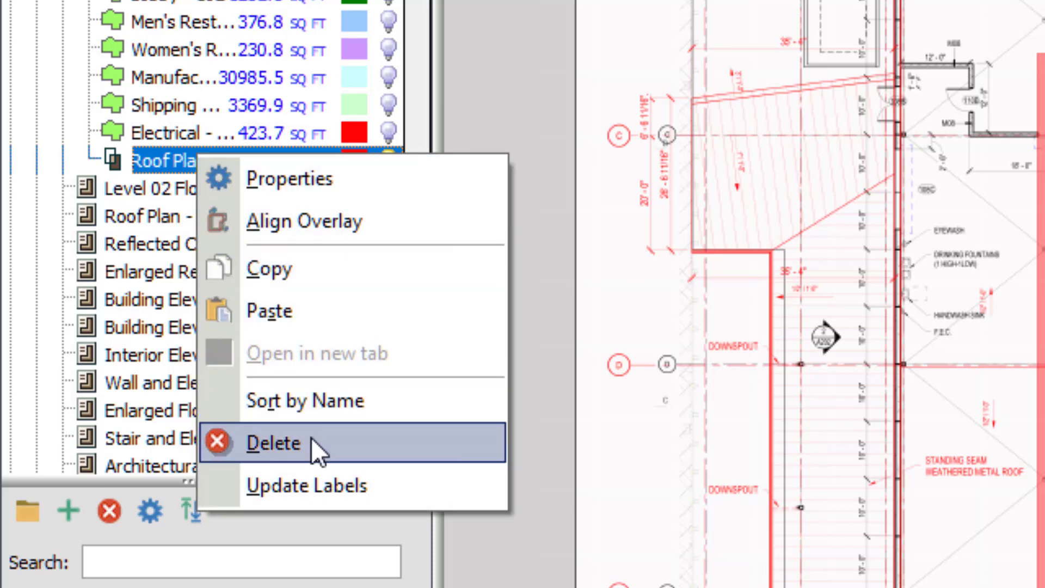